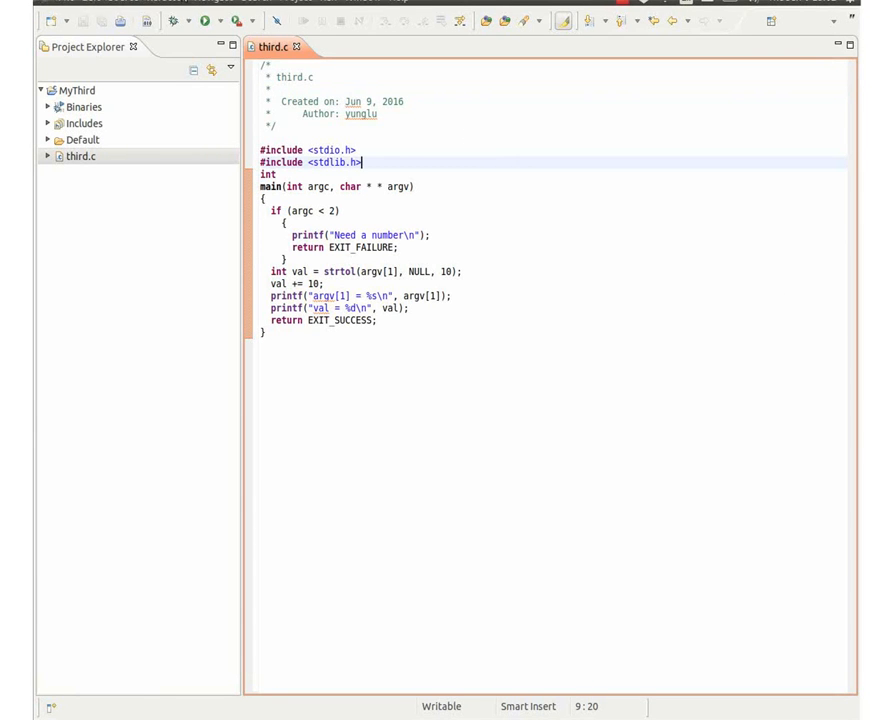
Run MyThird from Run Configurations with an empty Arguments field, yielding "Need a number".
left_click(76, 90)
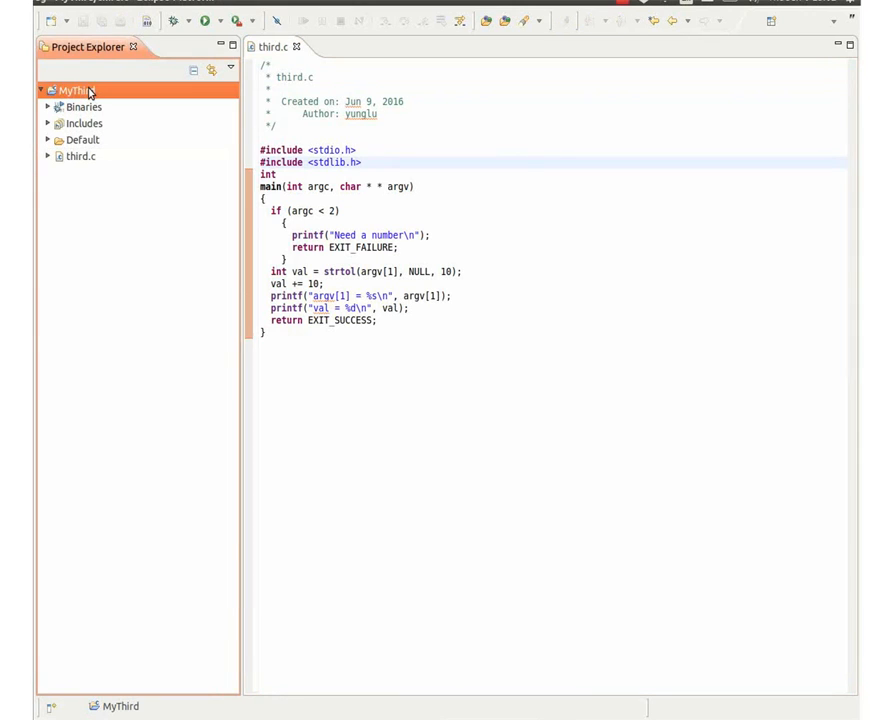
right_click(70, 90)
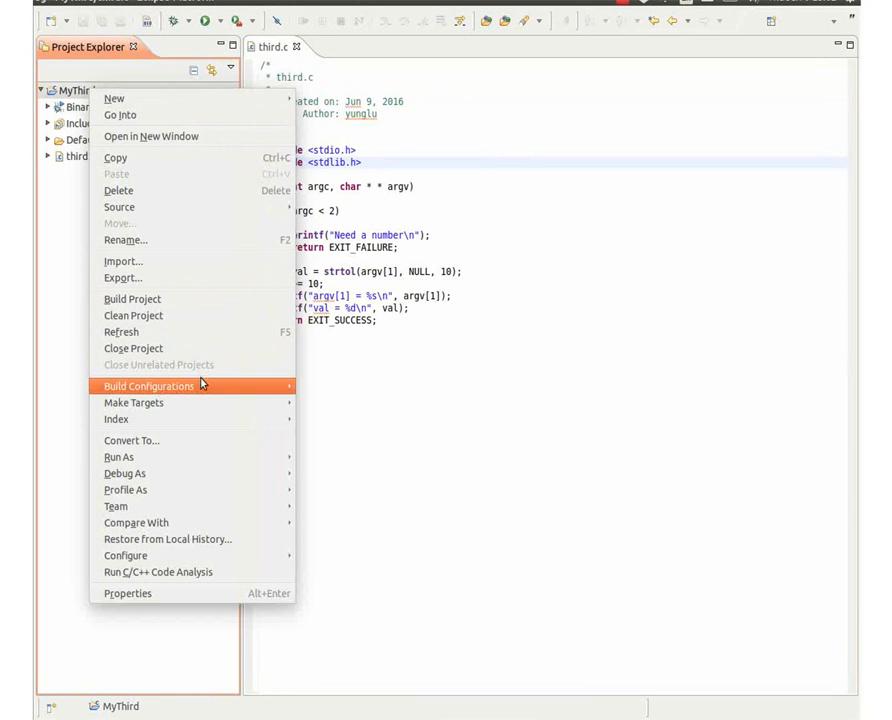
mouse_move(120, 456)
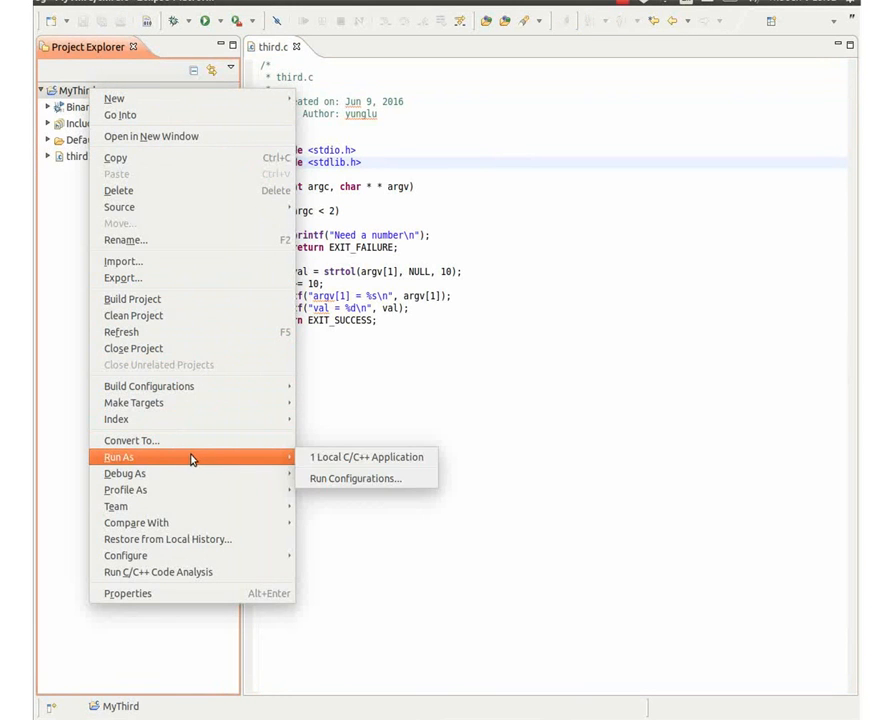
left_click(356, 478)
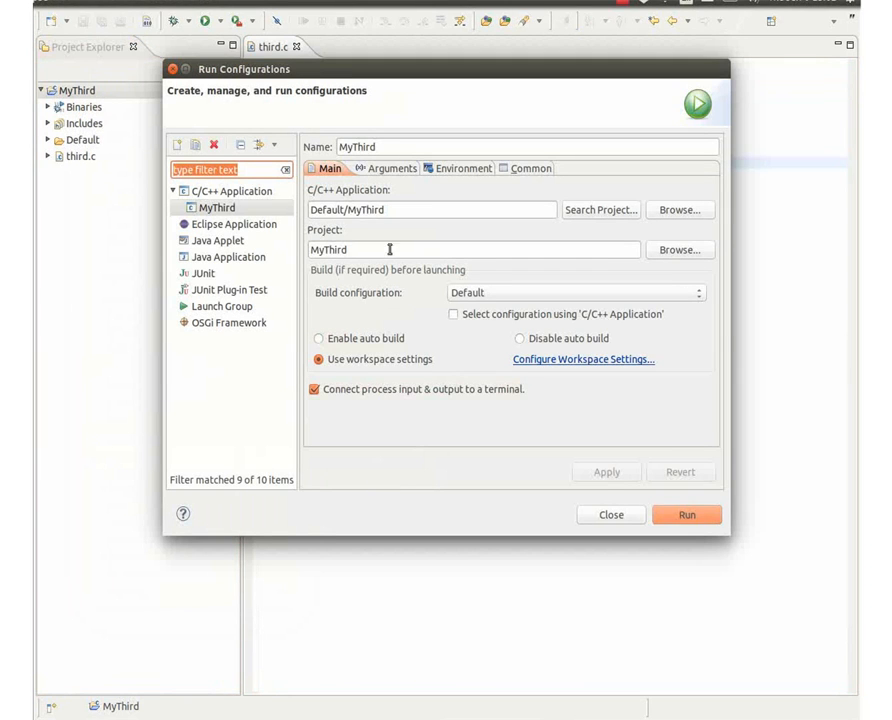
left_click(384, 168)
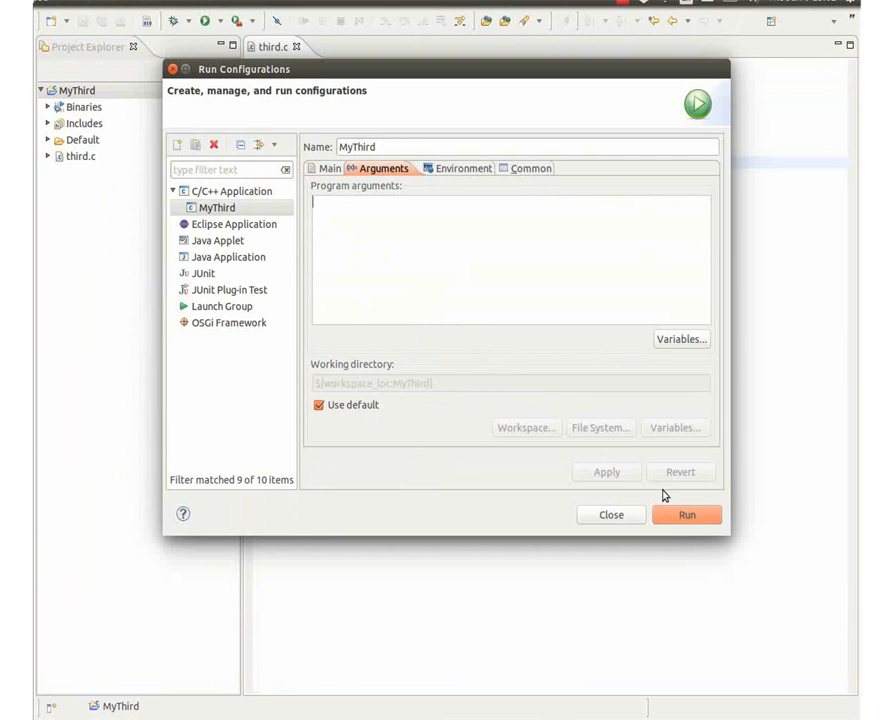
left_click(686, 514)
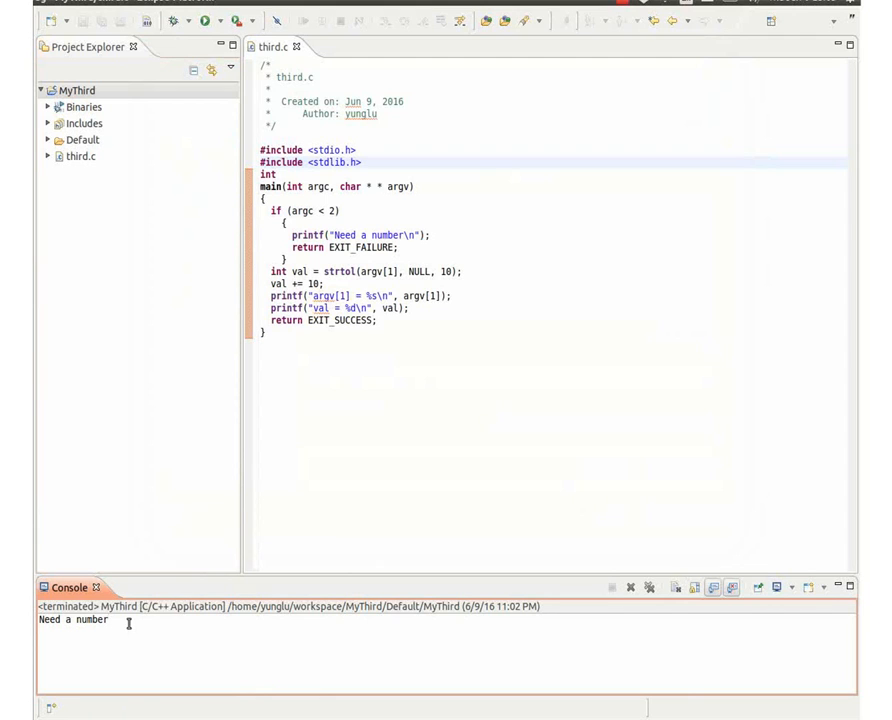
Set MyThird's program argument to 16 and run it, printing argv[1] = 16 and val = 26.
double_click(74, 620)
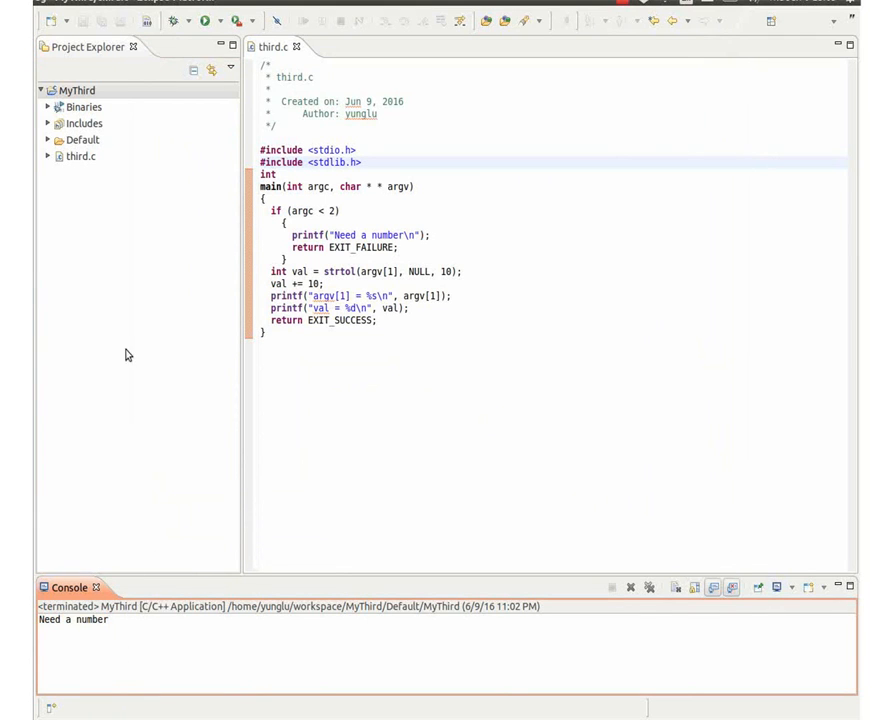
right_click(76, 90)
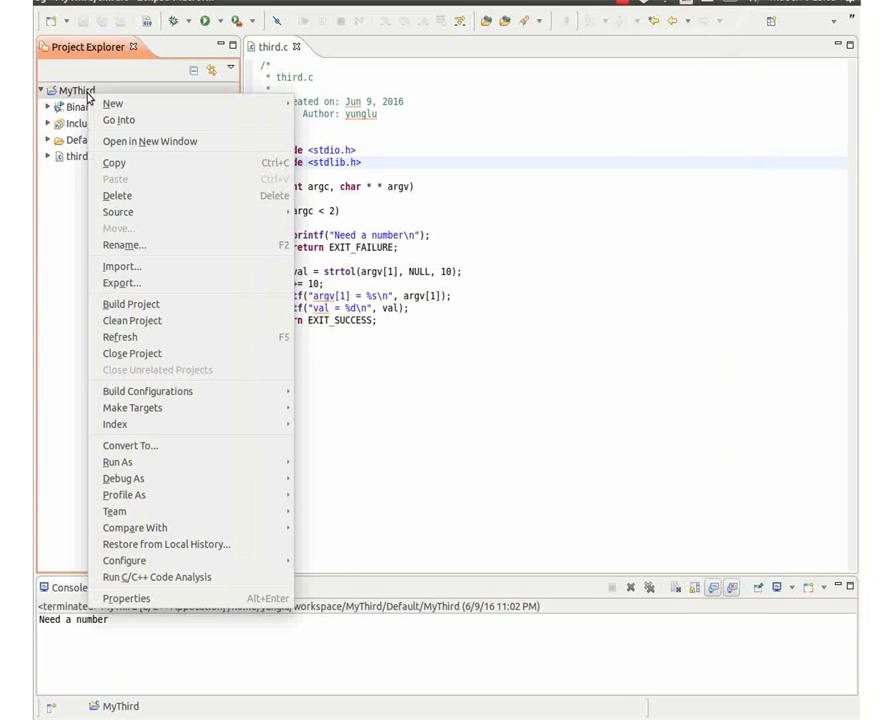
mouse_move(184, 478)
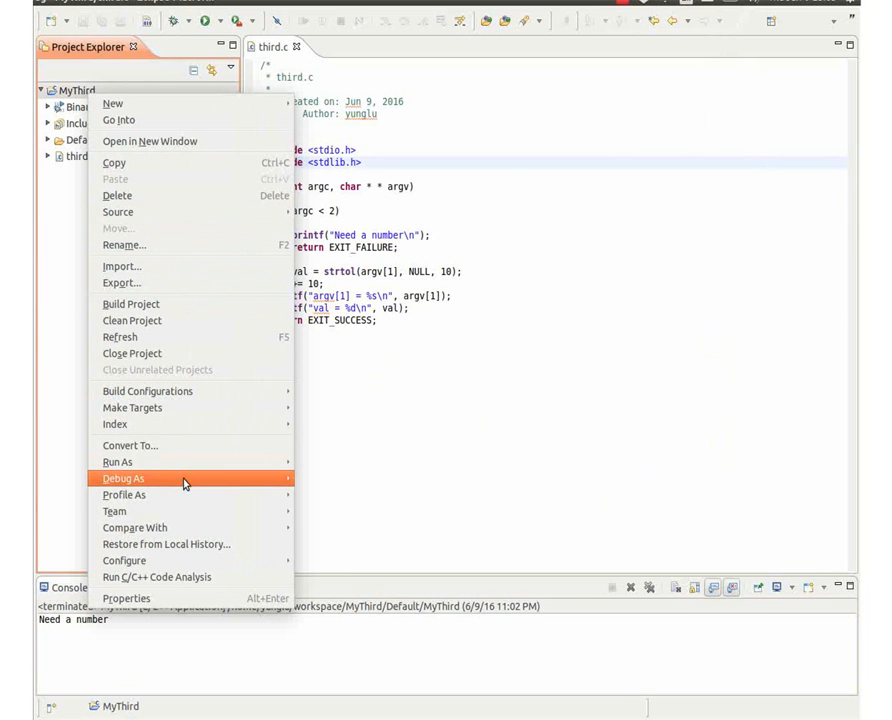
left_click(388, 492)
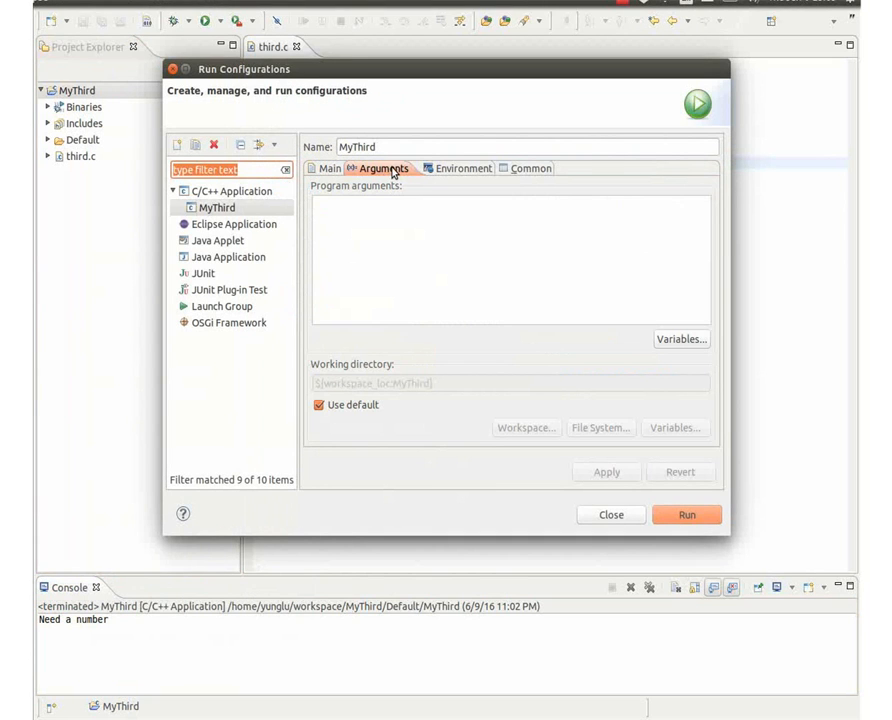
type("16")
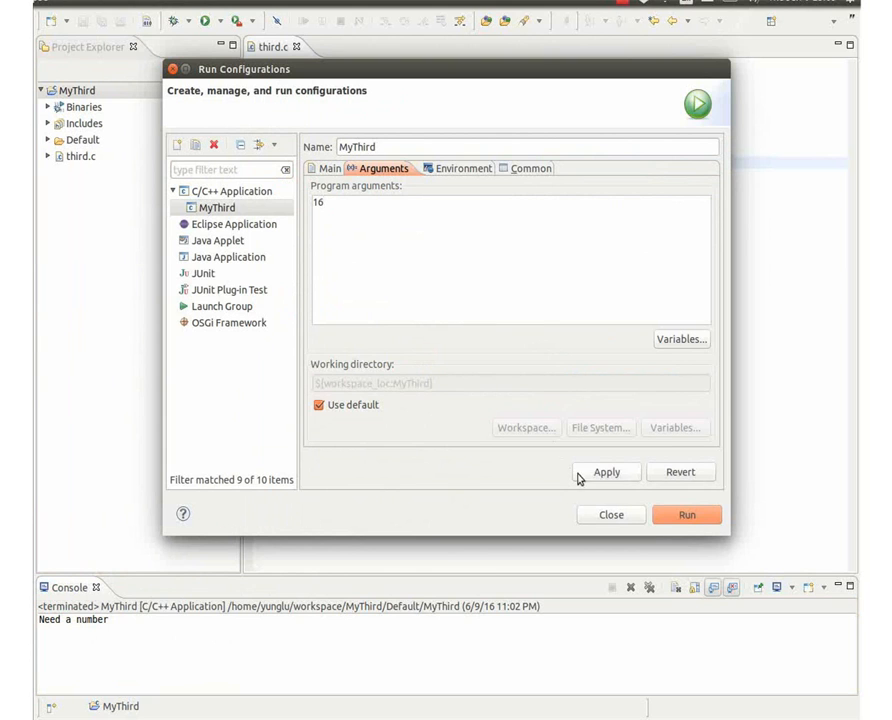
left_click(688, 514)
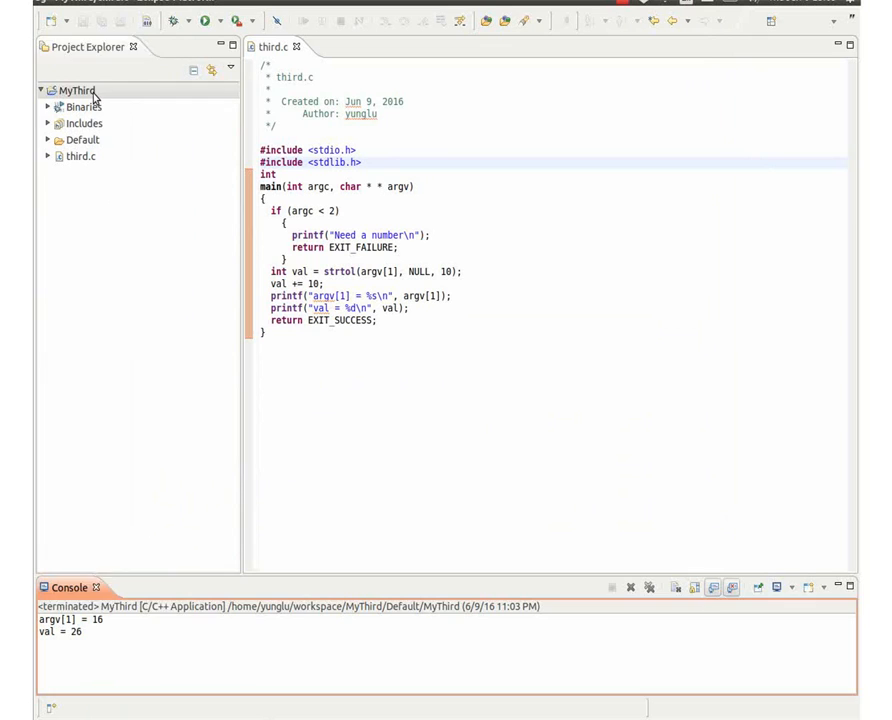
Replace the program argument with 365, apply, and run MyThird again.
right_click(80, 90)
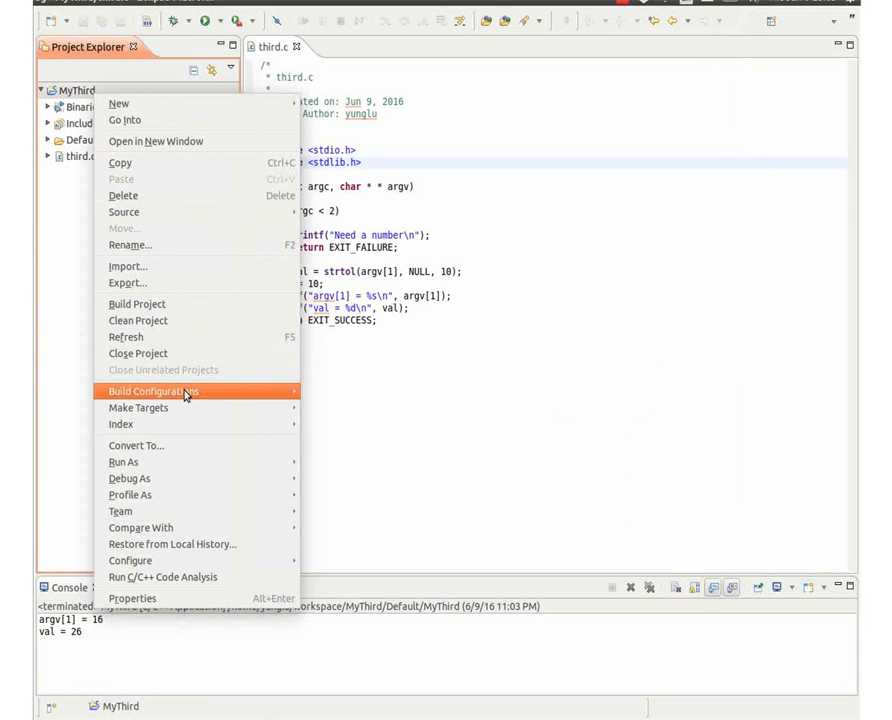
mouse_move(124, 460)
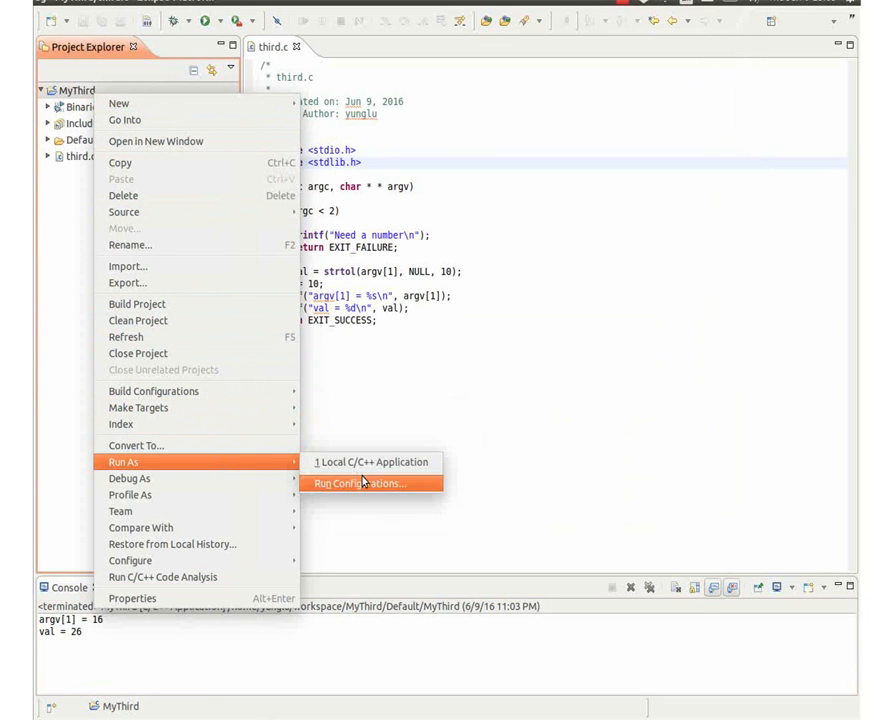
left_click(358, 482)
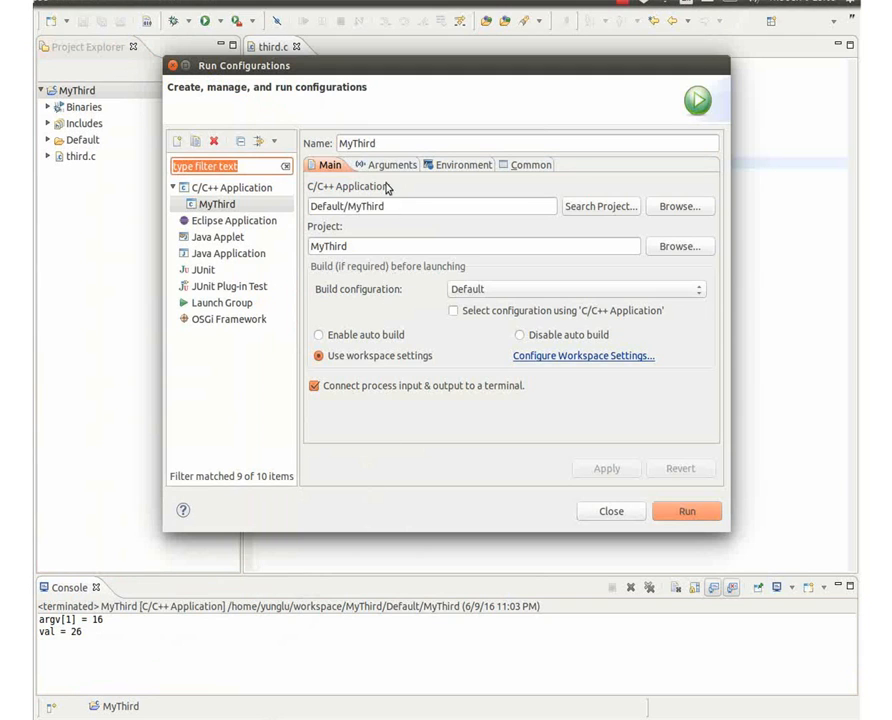
left_click(386, 164)
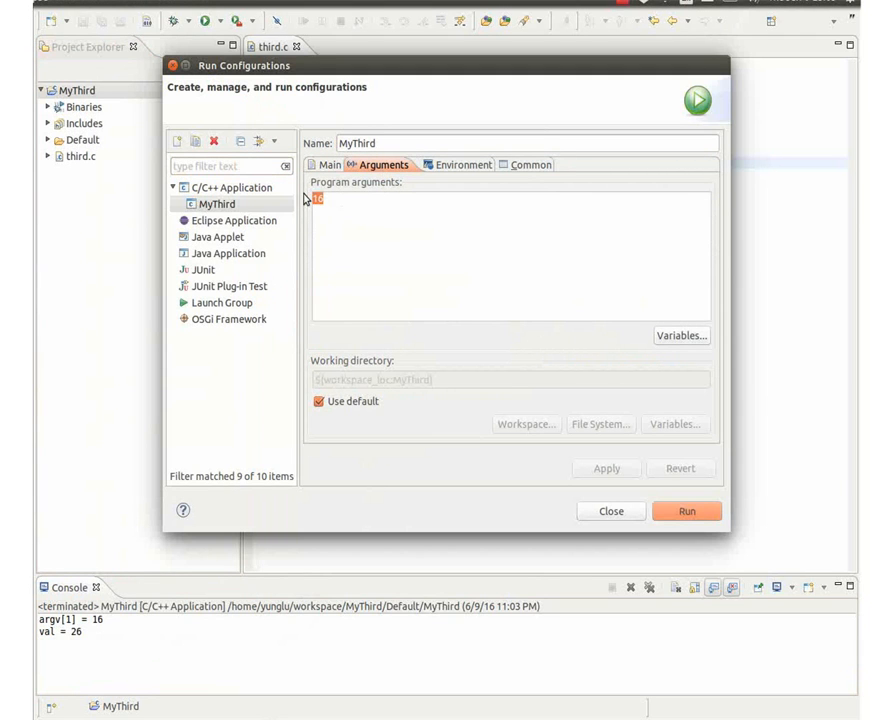
type("365")
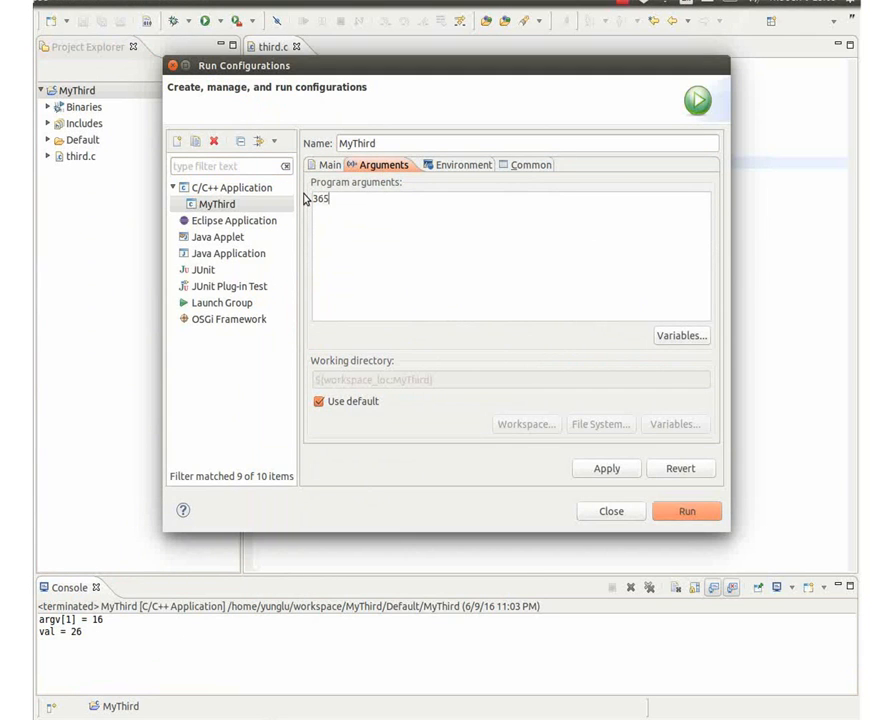
left_click(606, 468)
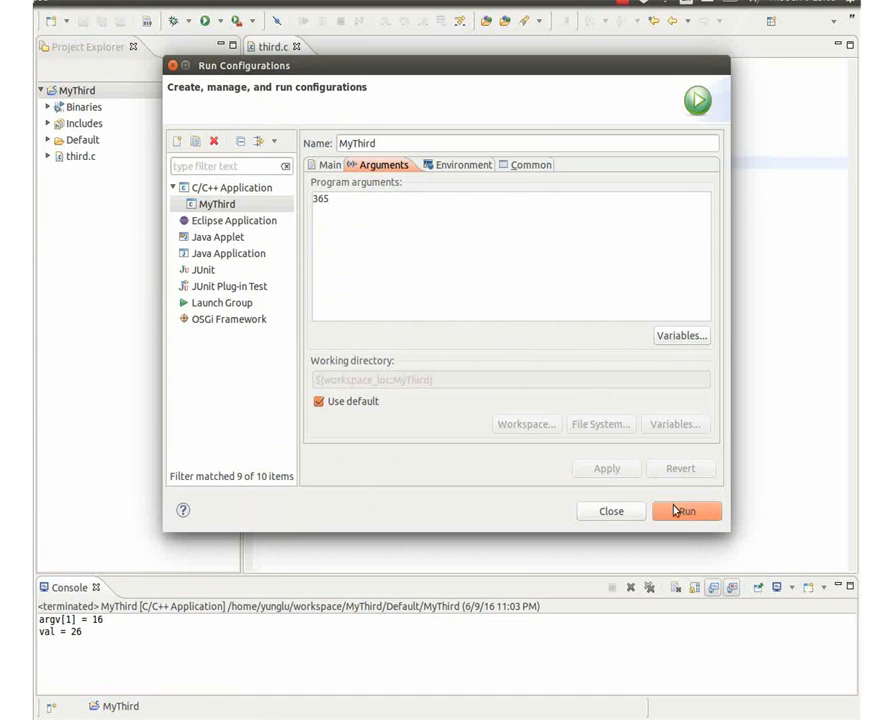
left_click(686, 512)
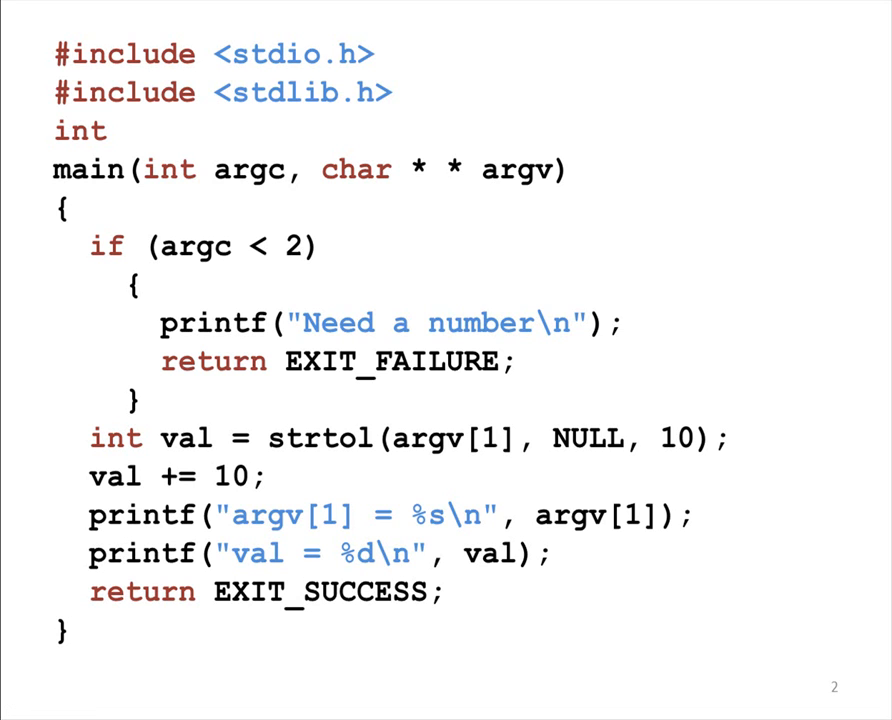
Advance to the slide labeling the "Need a number" printf as an error message.
key("Right")
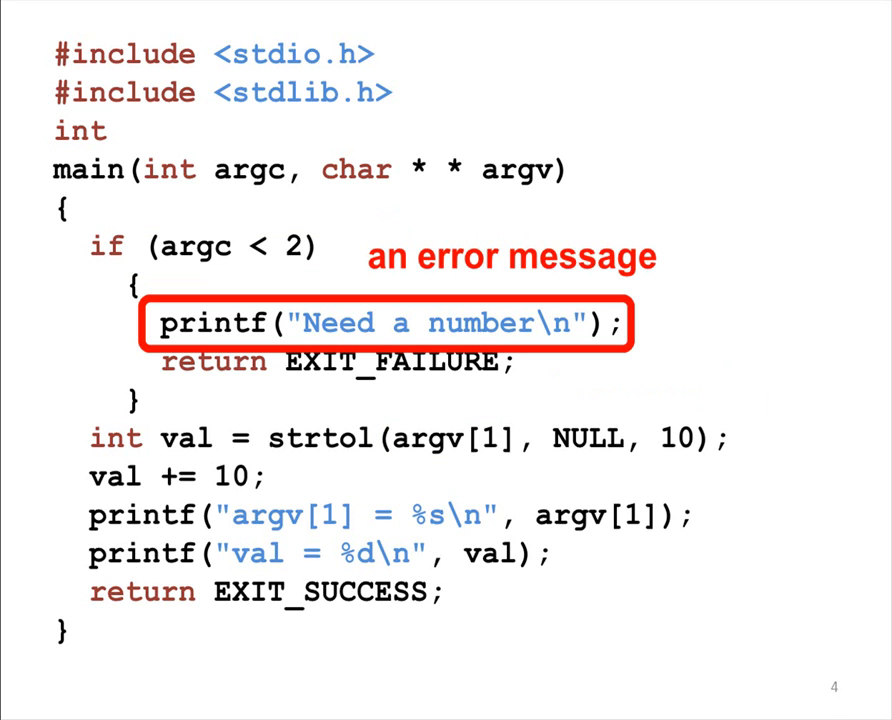
Advance past the EXIT_FAILURE slide to the one explaining val += 10 adds 10 to val.
key("right")
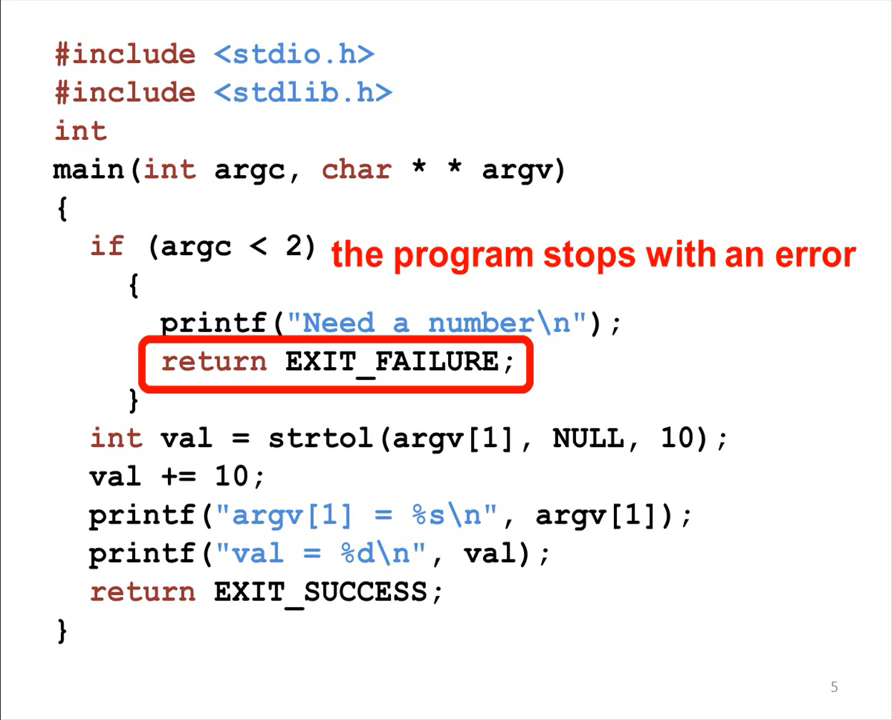
key("Right")
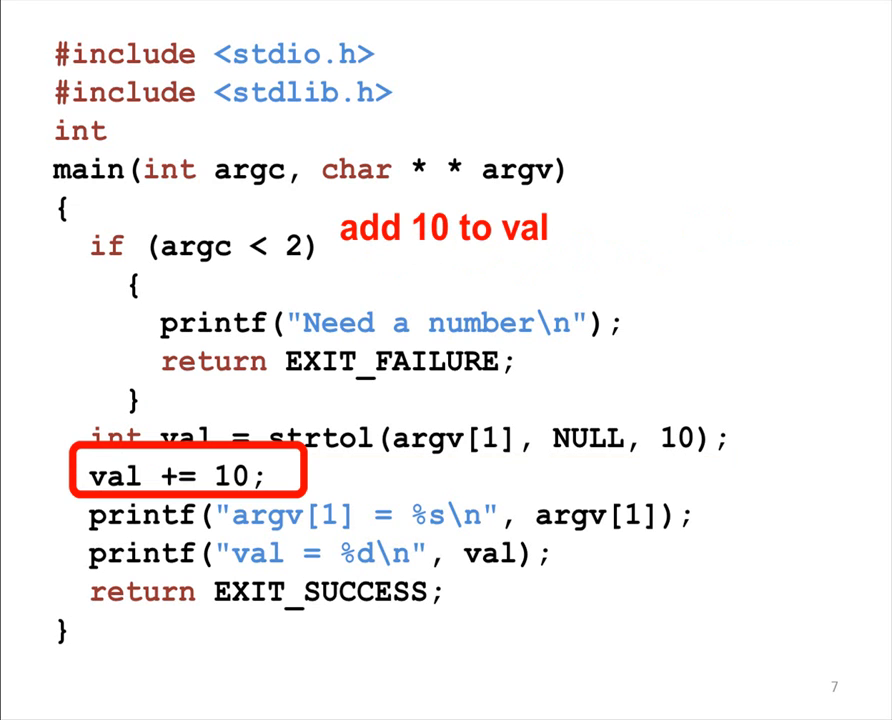
Advance through the printf and EXIT_SUCCESS slides to the final unannotated code slide 10.
key("Right")
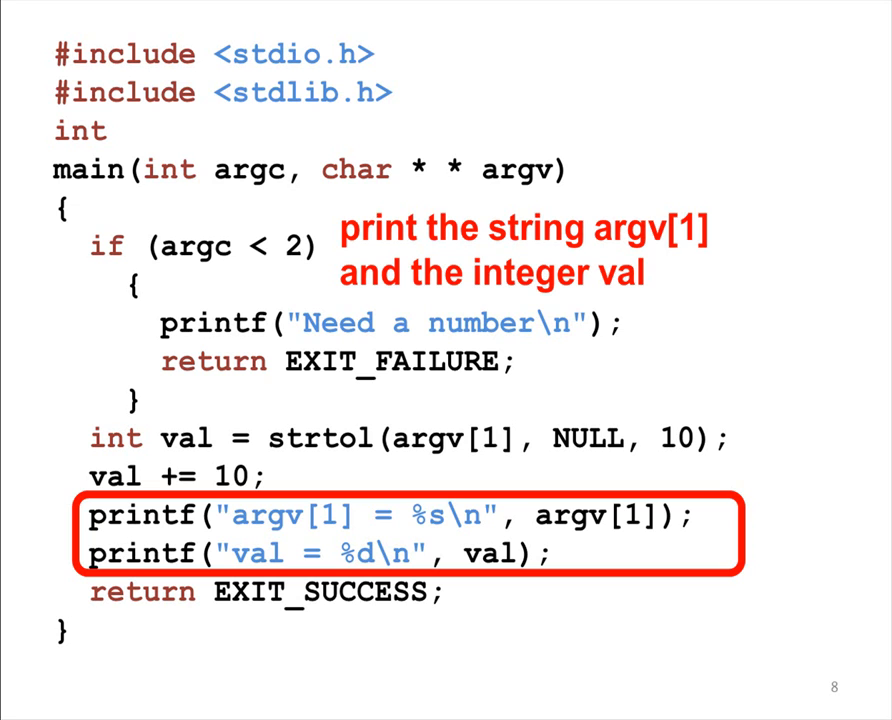
key("Right")
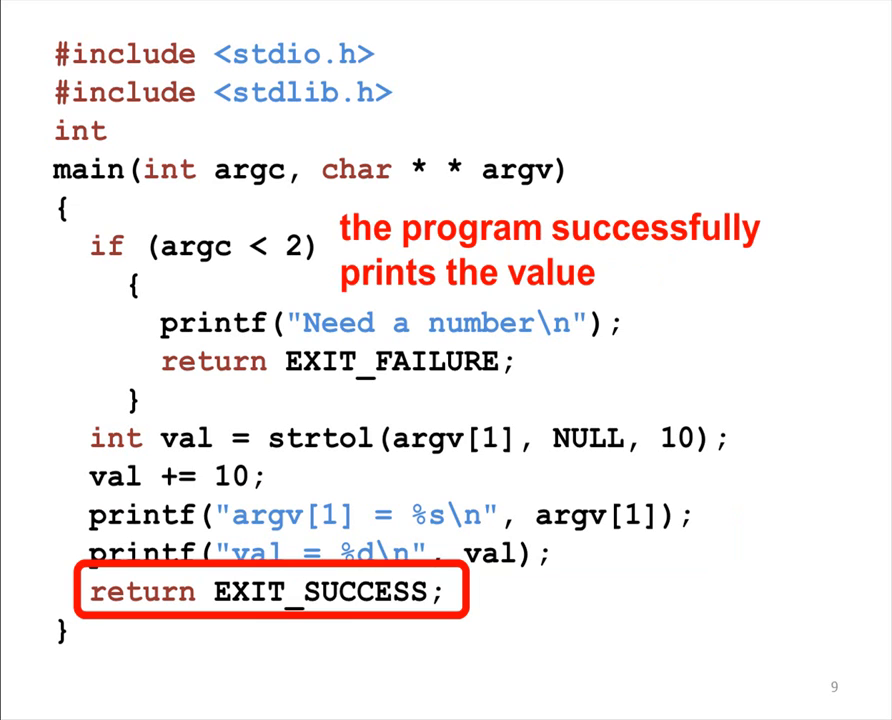
key("right")
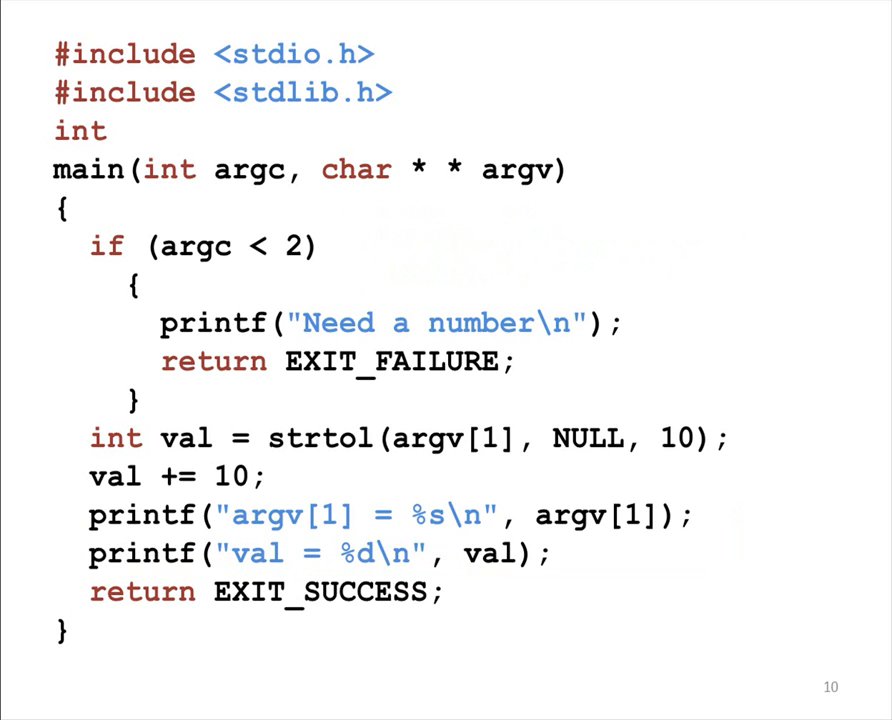